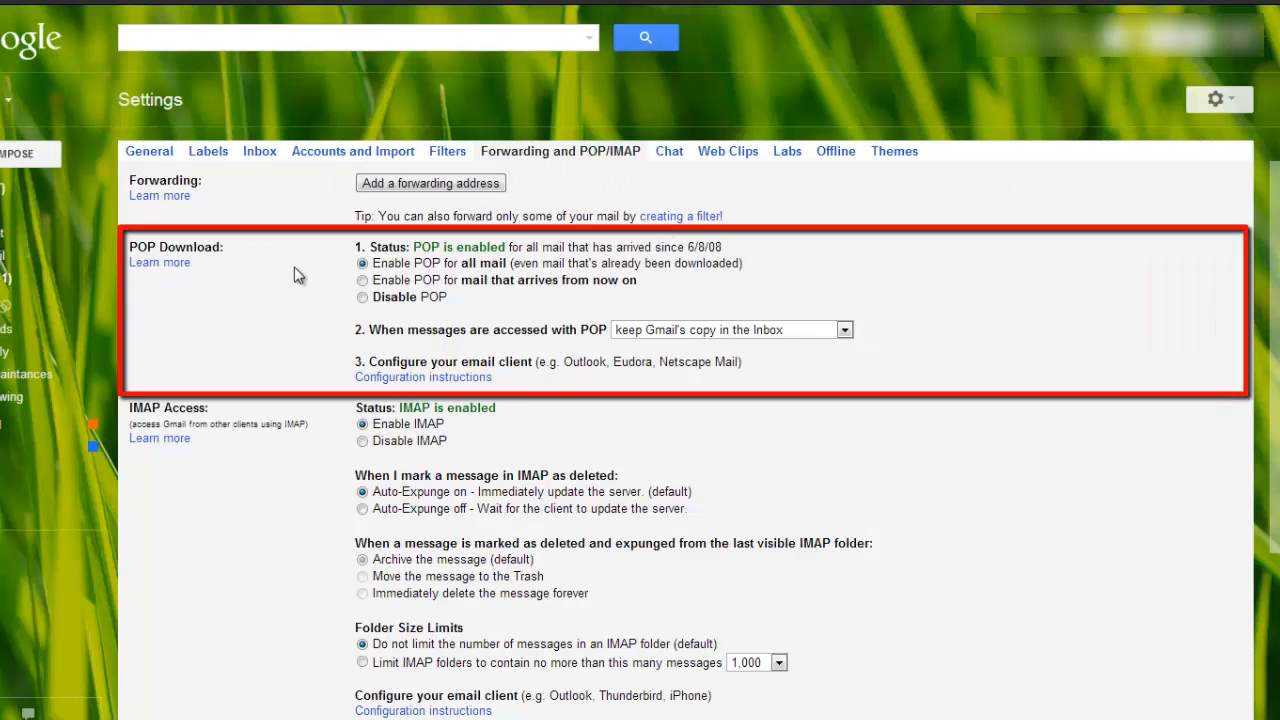
pyautogui.moveTo(990, 708)
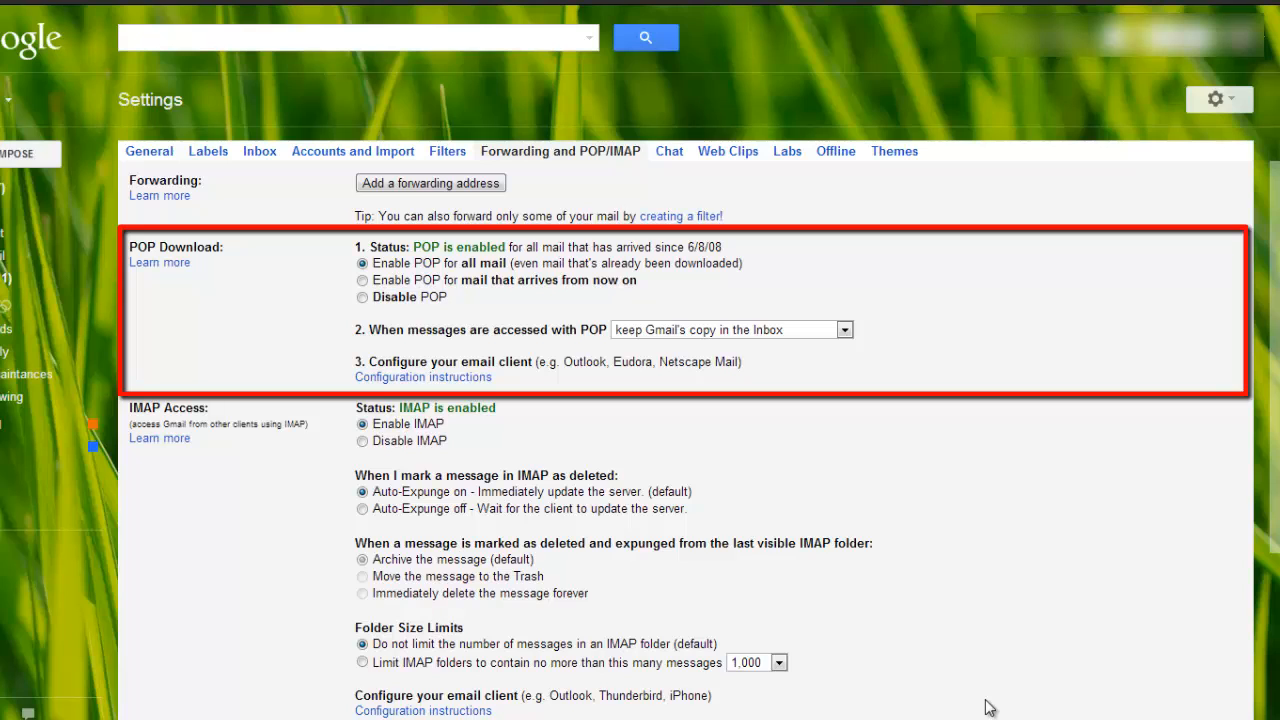
# - In Hotmail Options, open 'Sending/receiving email from other accounts' and choose 'Add an email account'
pyautogui.click(760, 11)
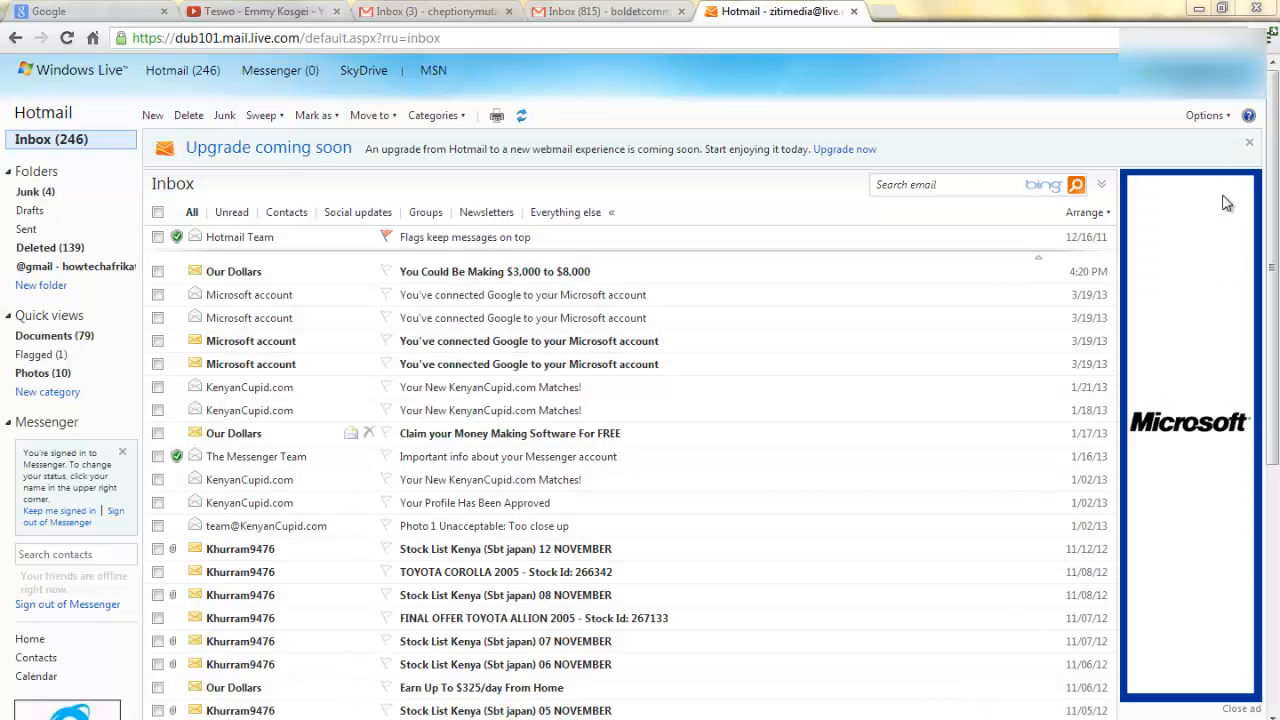
pyautogui.moveTo(1220, 122)
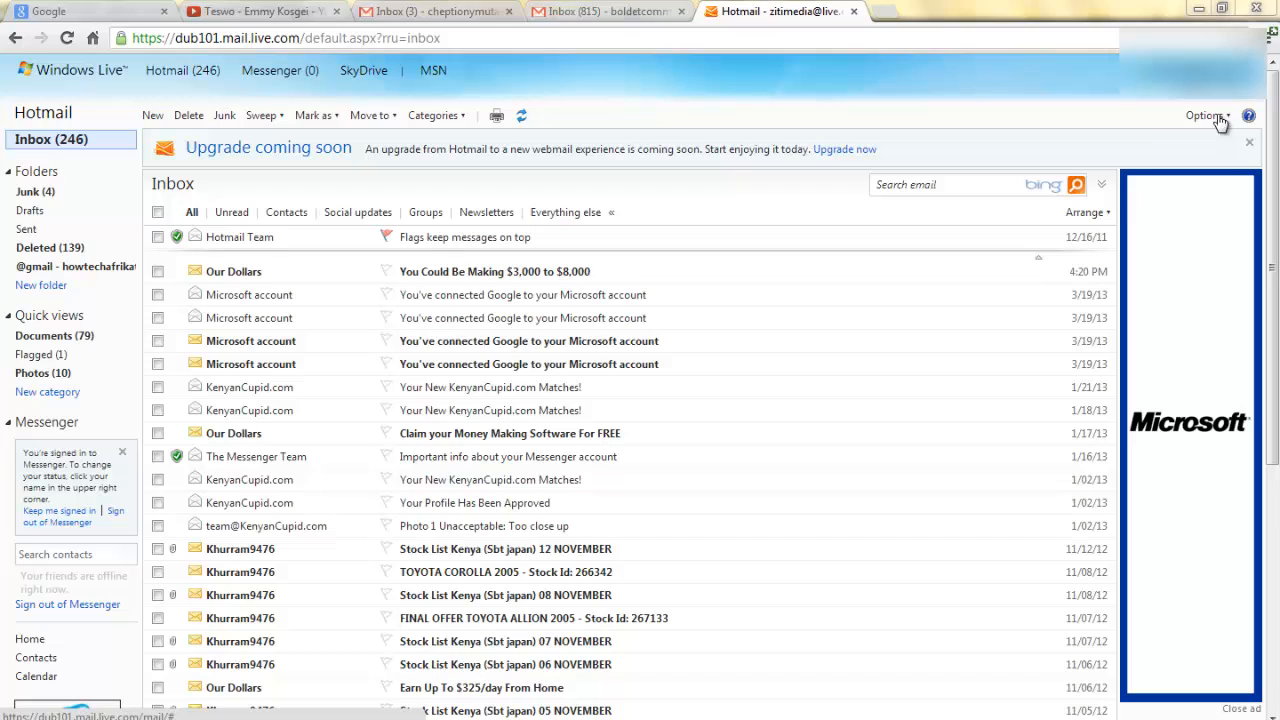
pyautogui.click(1205, 115)
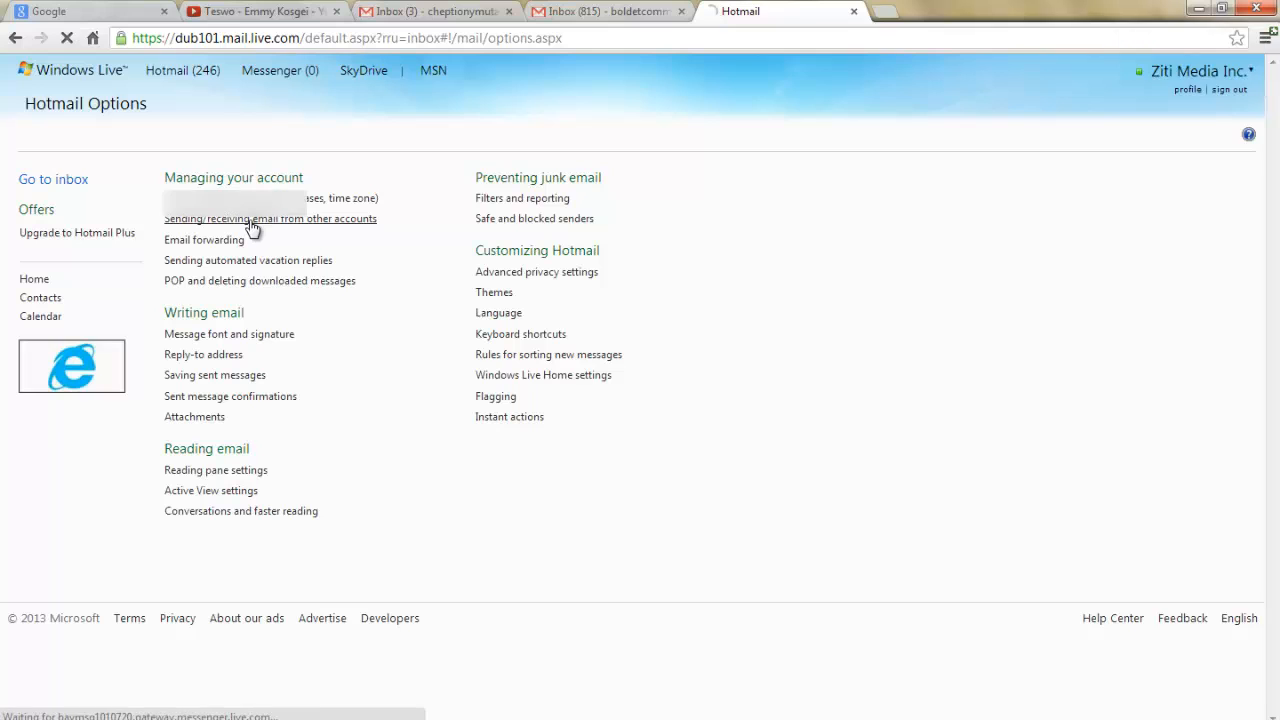
pyautogui.click(270, 218)
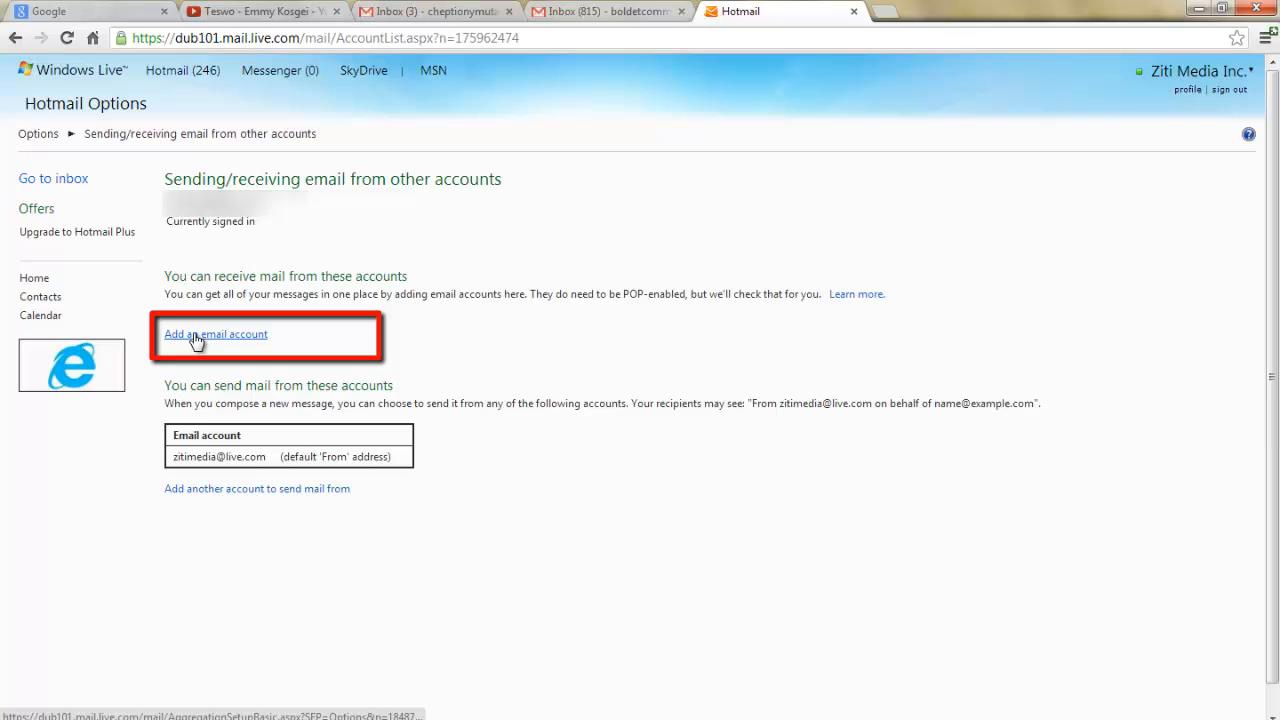
pyautogui.click(216, 334)
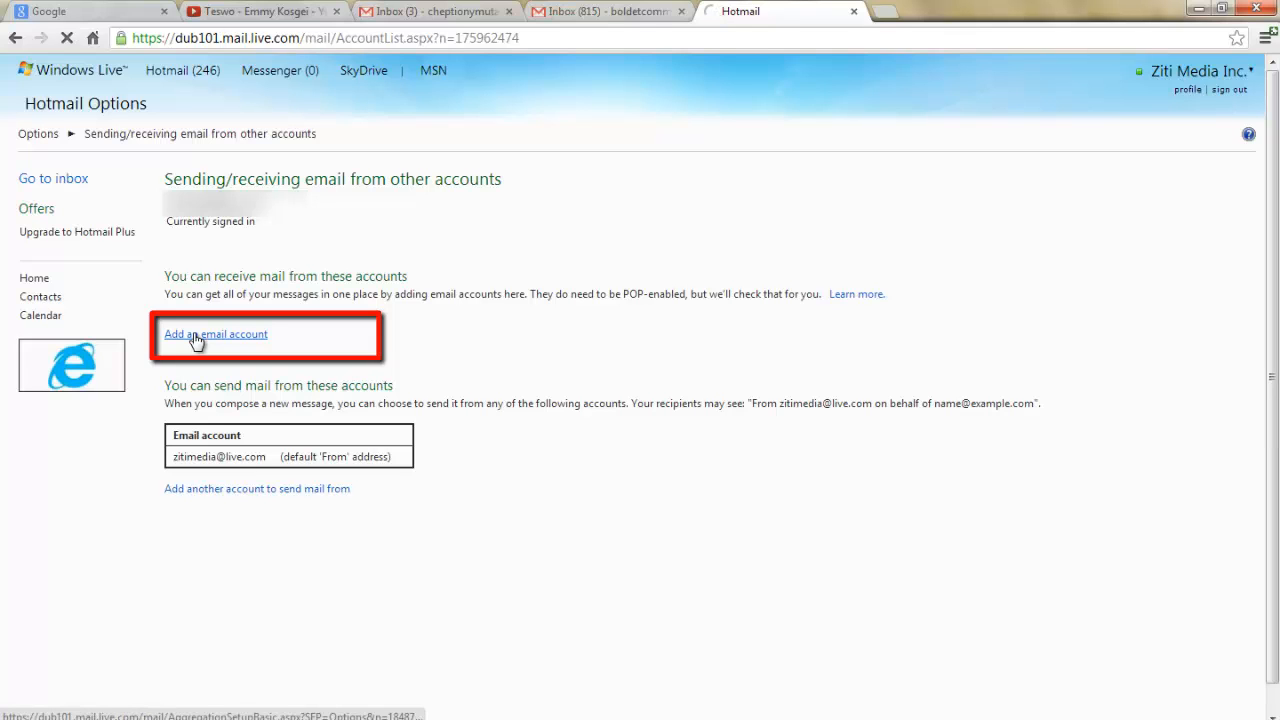
# - Enter the Gmail address and password, then save with its mail going to a new folder
pyautogui.click(215, 334)
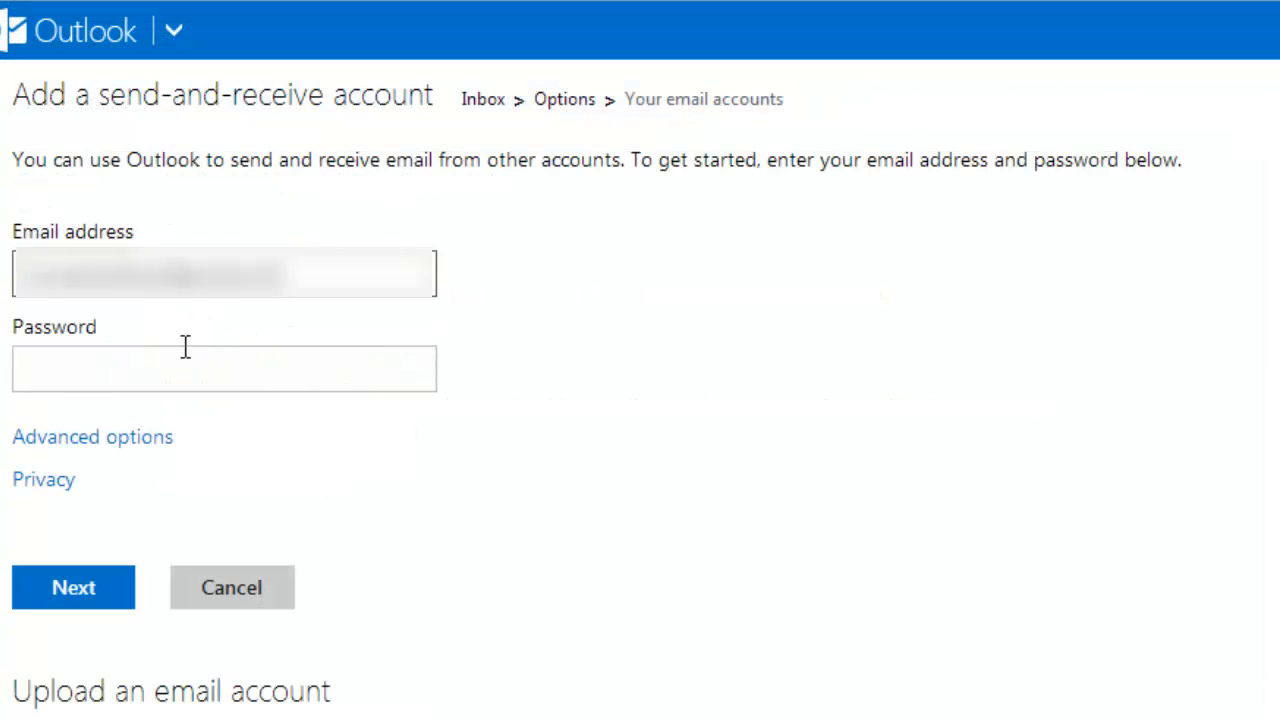
pyautogui.click(224, 367)
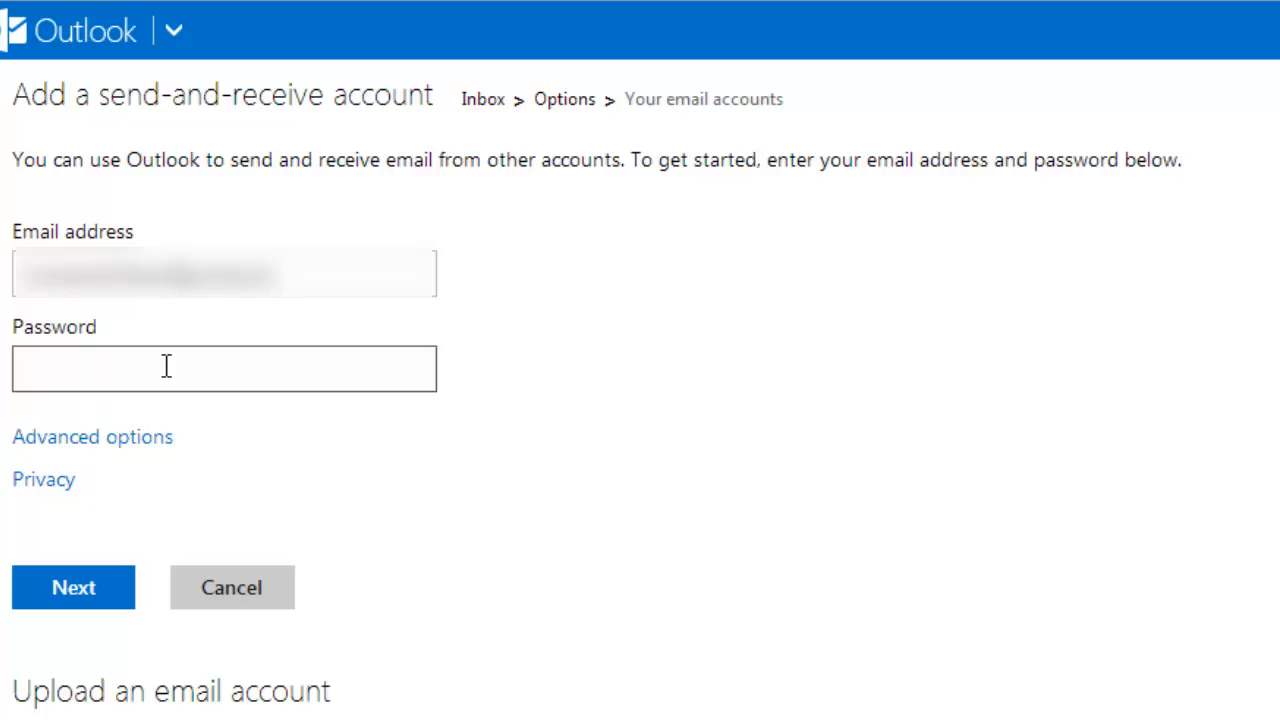
pyautogui.write('password')
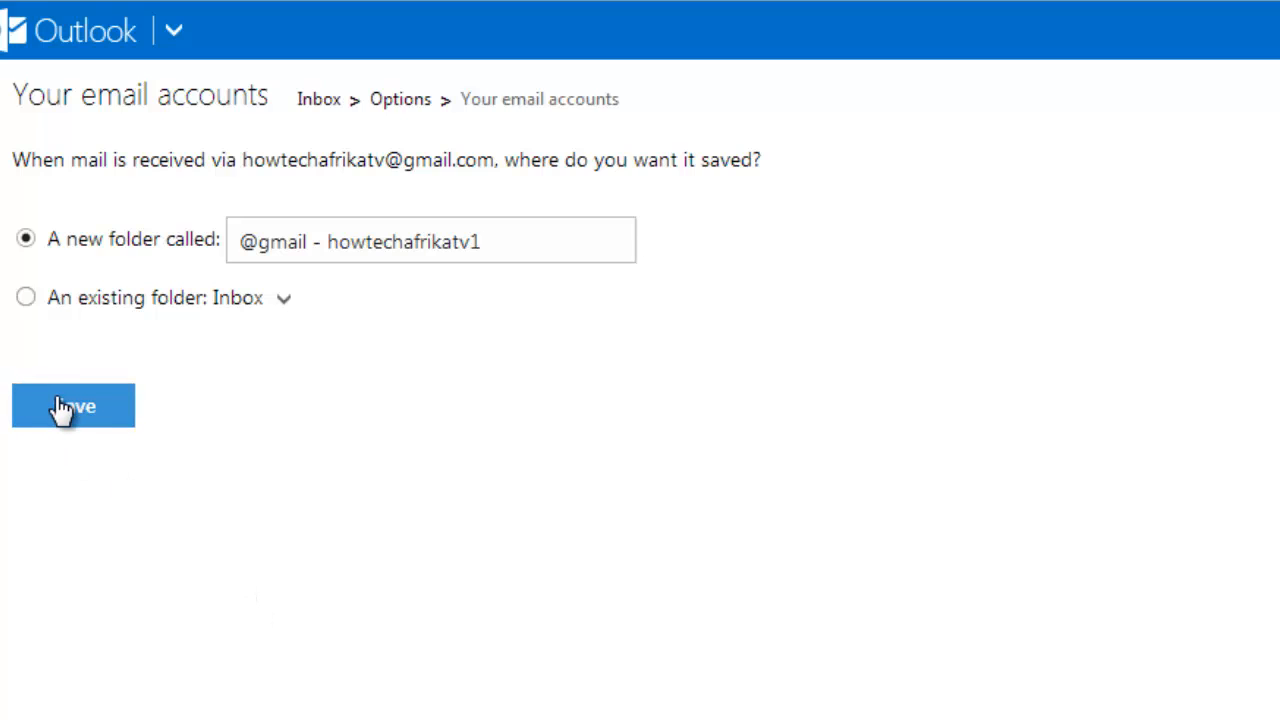
pyautogui.click(73, 405)
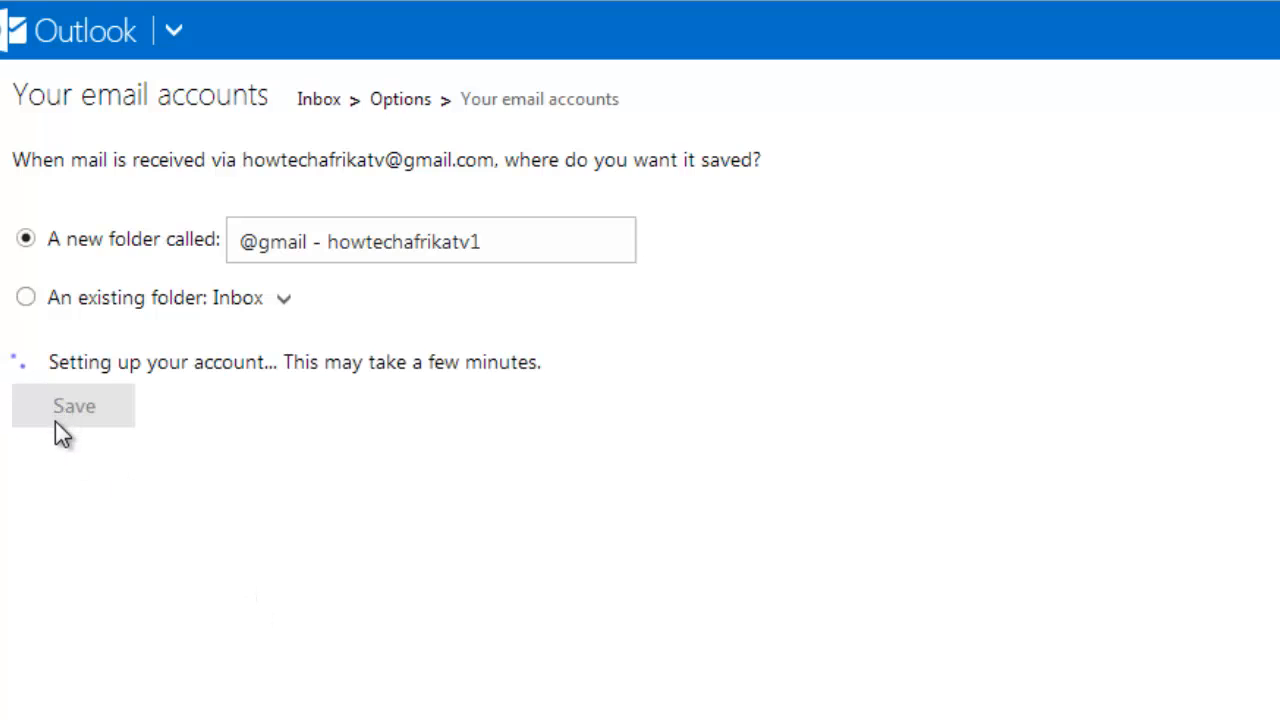